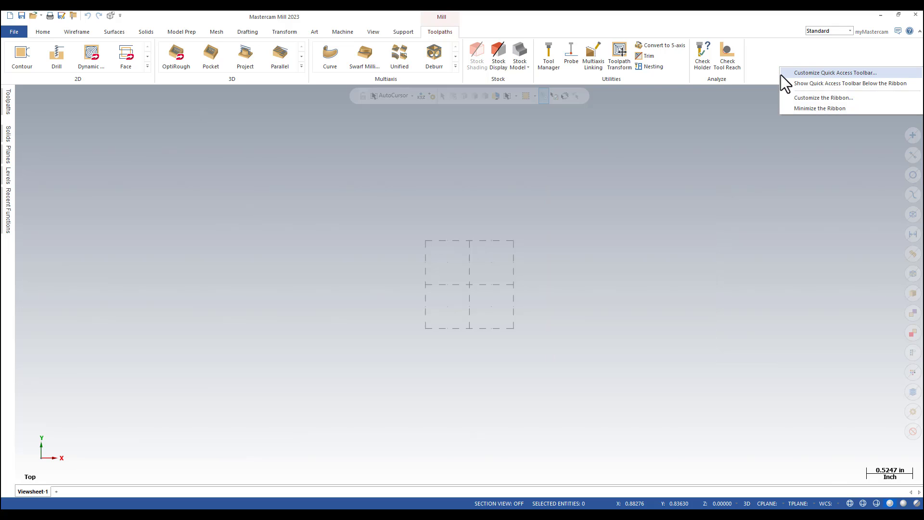
mouse_move(804, 105)
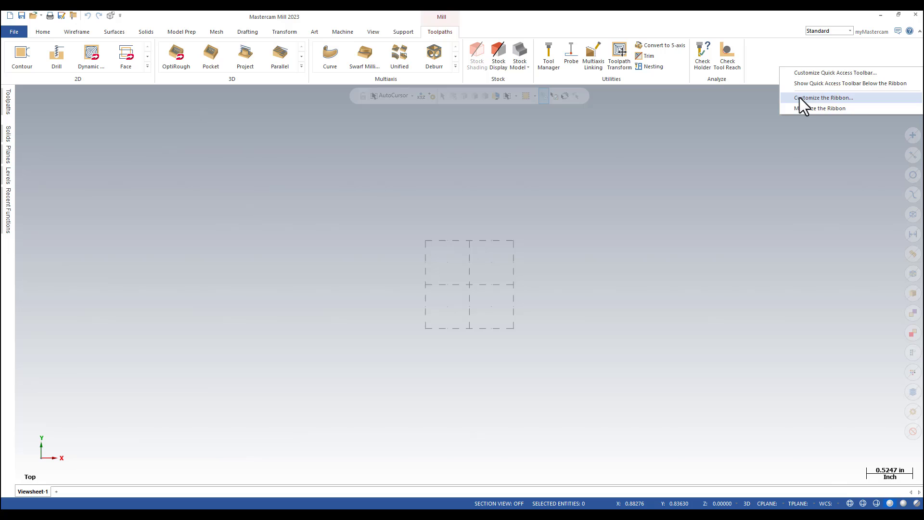
Open the ribbon customization page of the Options dialog from the ribbon's right-click menu.
click(824, 97)
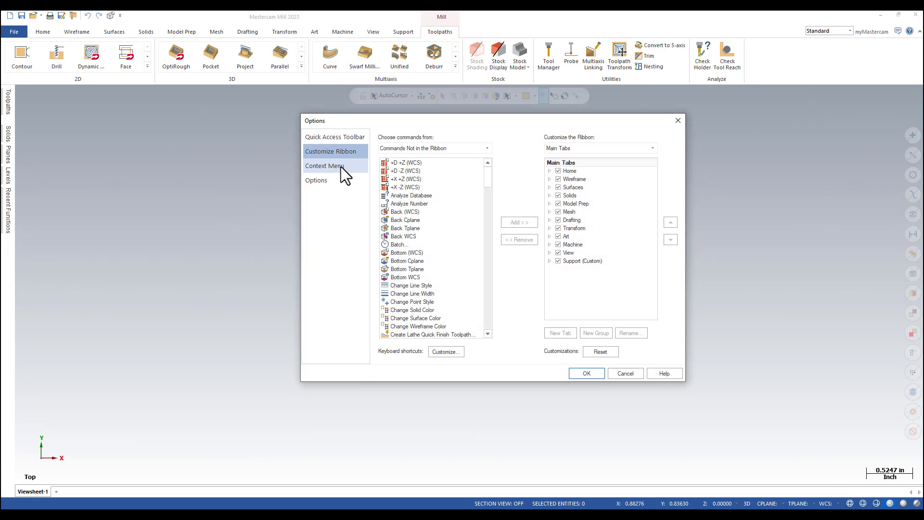
Switch the Options dialog to the Context Menu customization page.
click(325, 165)
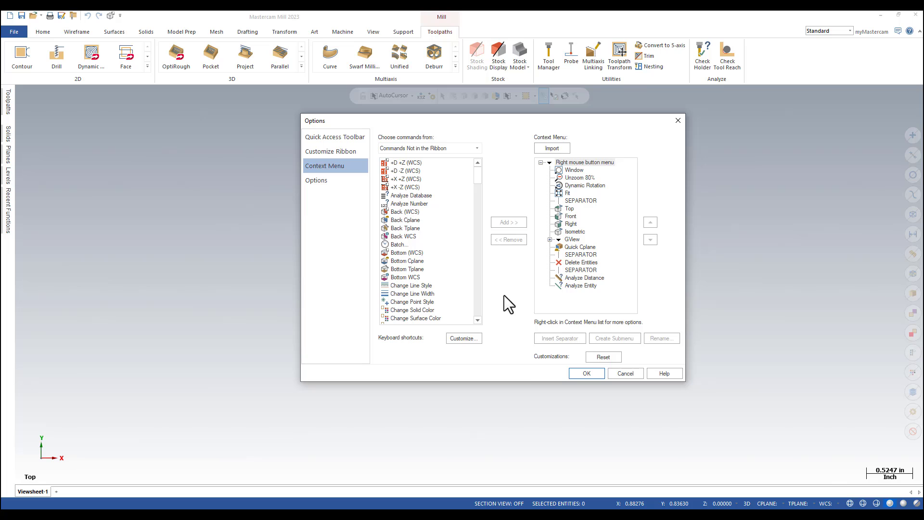
mouse_move(592, 309)
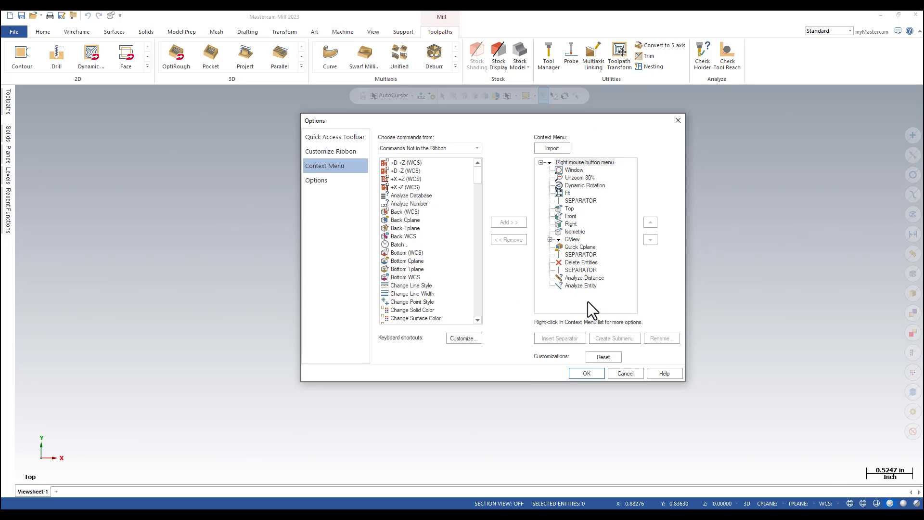
mouse_move(596, 206)
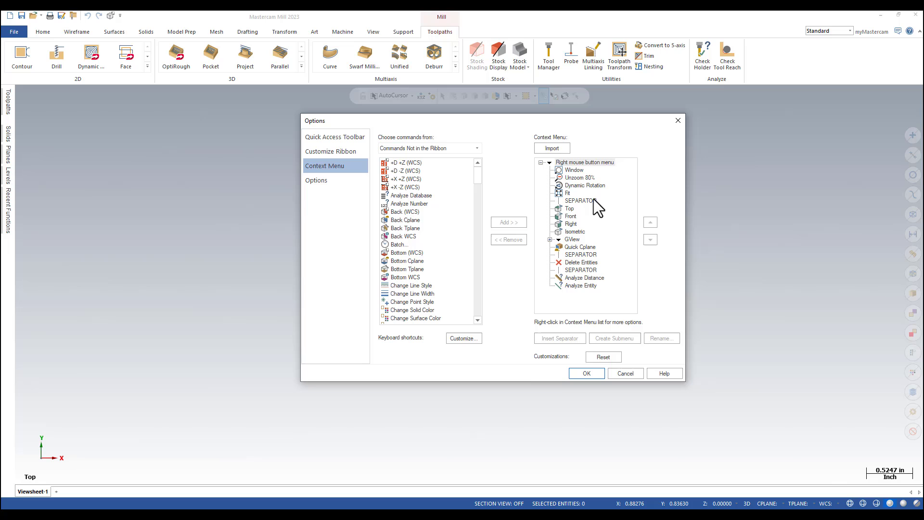
mouse_move(588, 298)
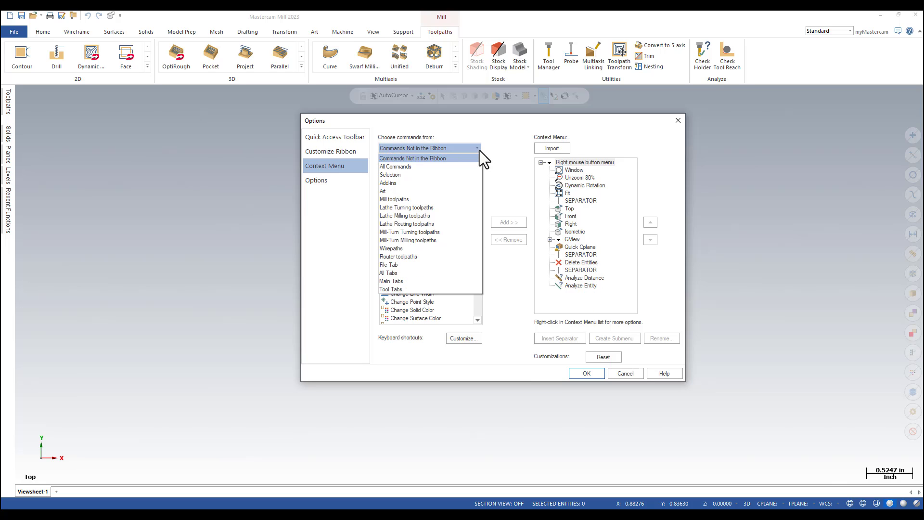
Show All Commands, scroll to Dynamic, and select Analyze Entity as the insertion point.
click(395, 166)
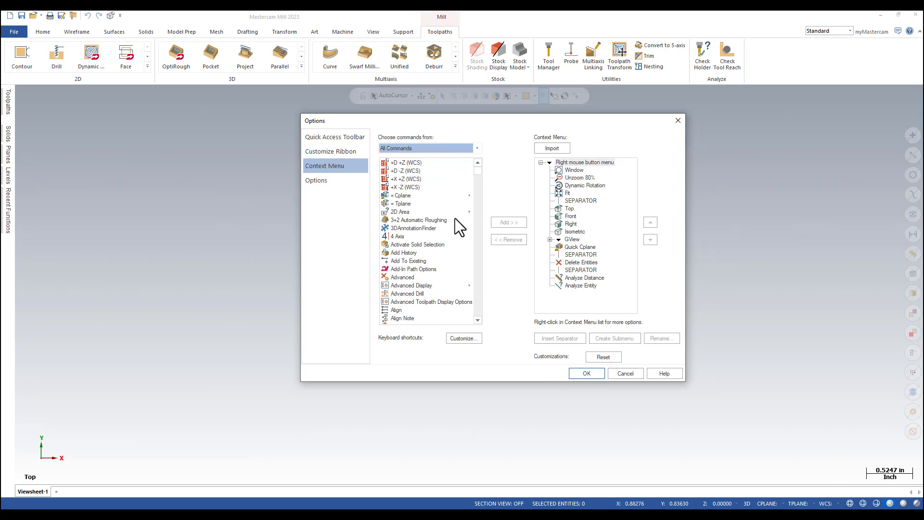
scroll(down, 3)
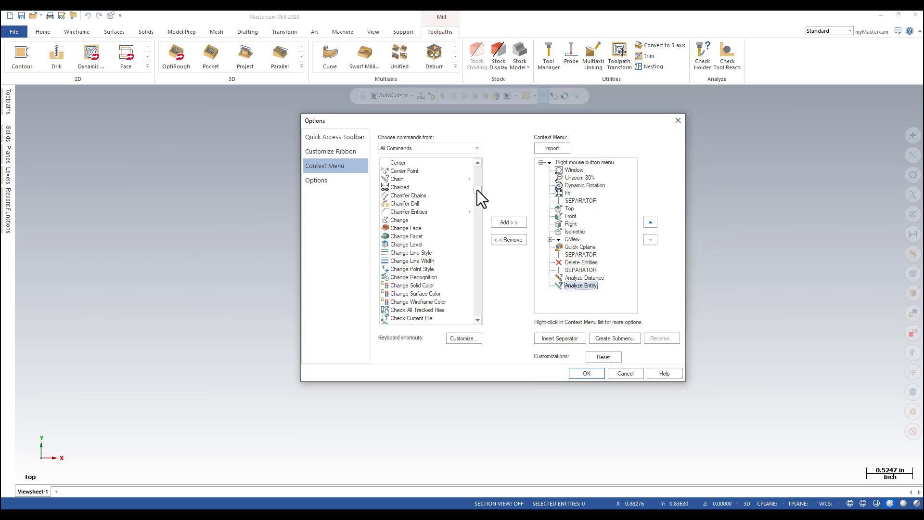
scroll(down, 3)
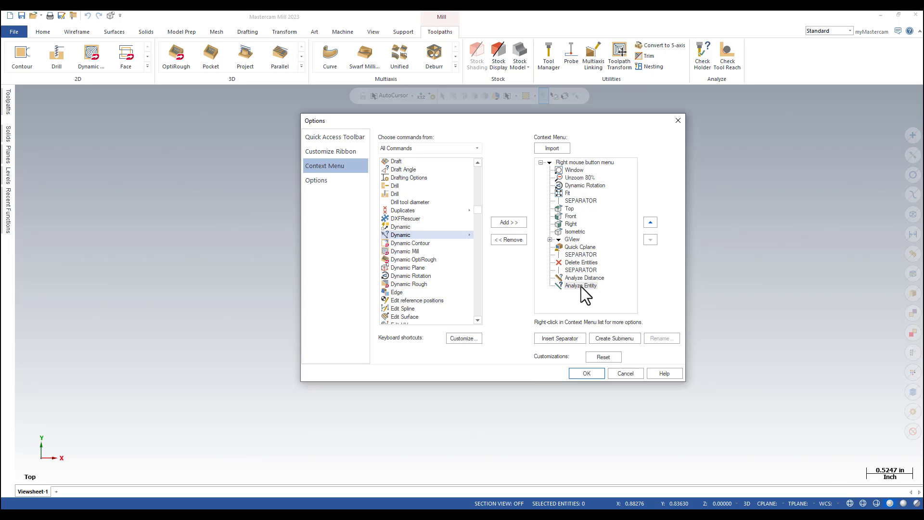
click(580, 285)
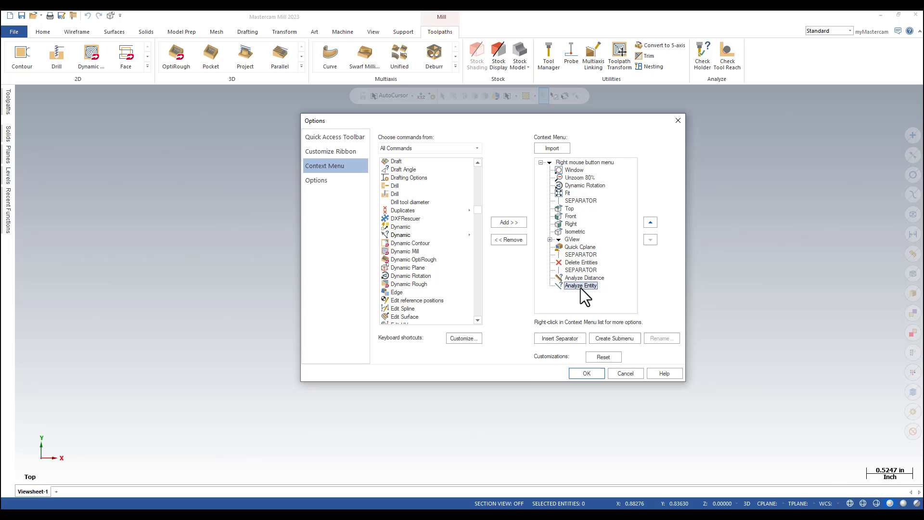
mouse_move(589, 310)
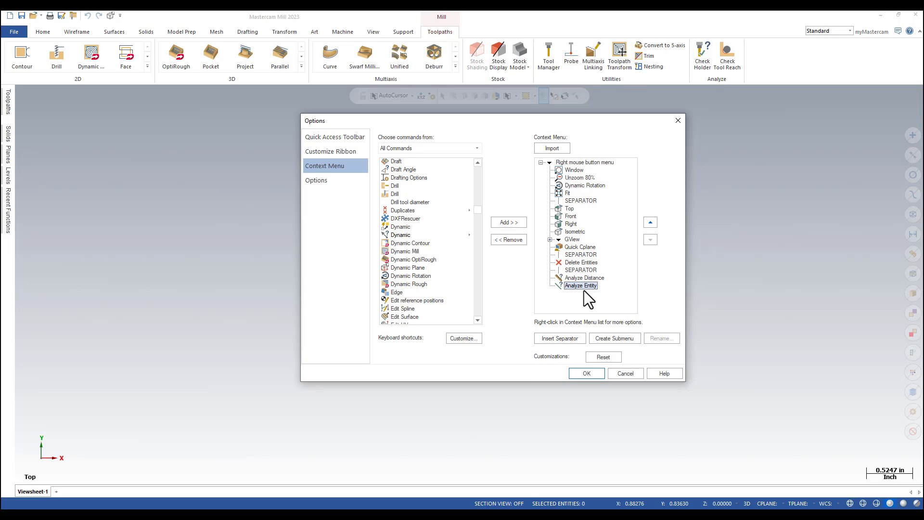
mouse_move(370, 246)
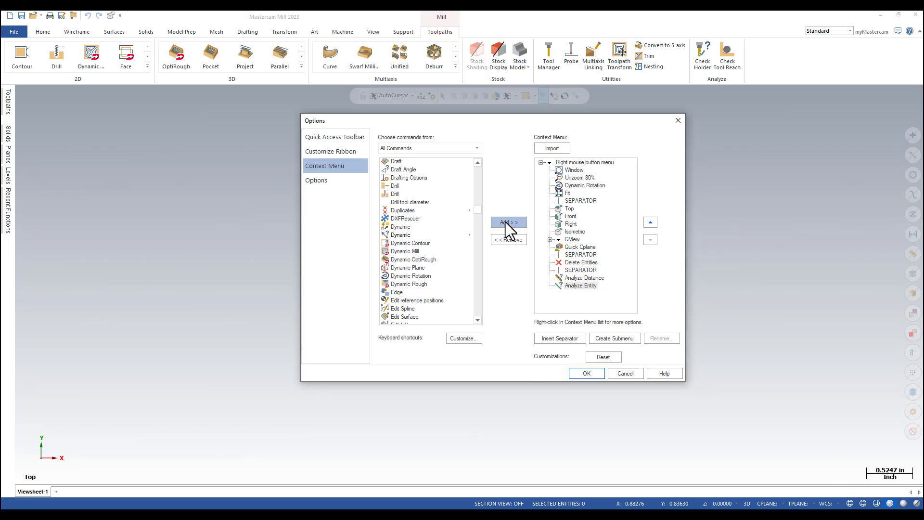
Add Dynamic beneath Analyze Entity in the context menu and confirm with OK.
click(508, 223)
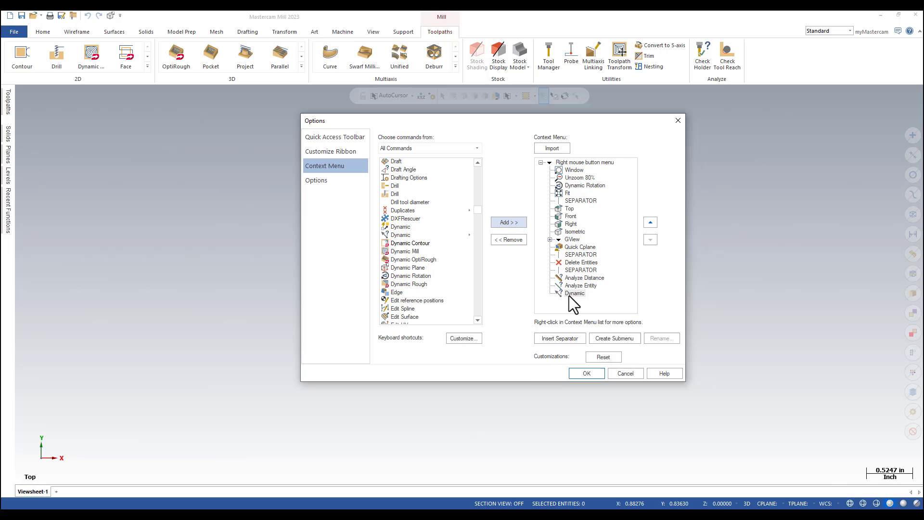
mouse_move(580, 311)
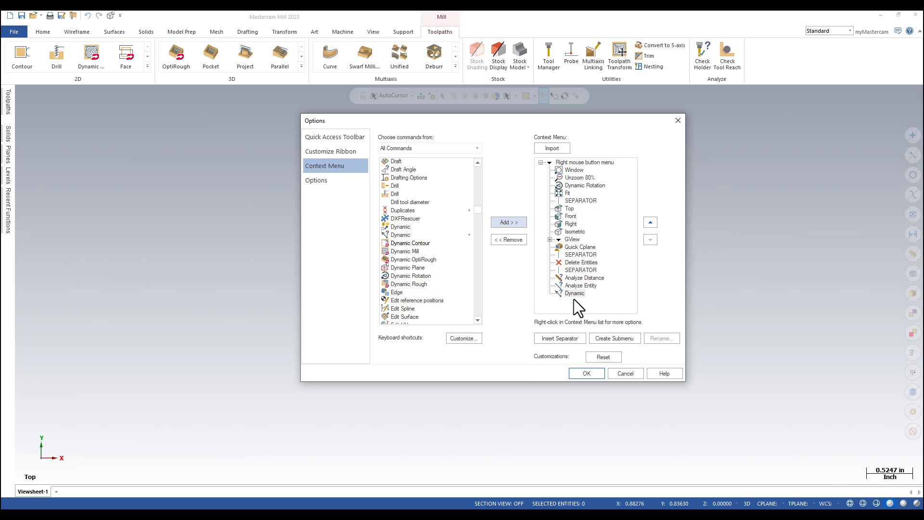
mouse_move(591, 319)
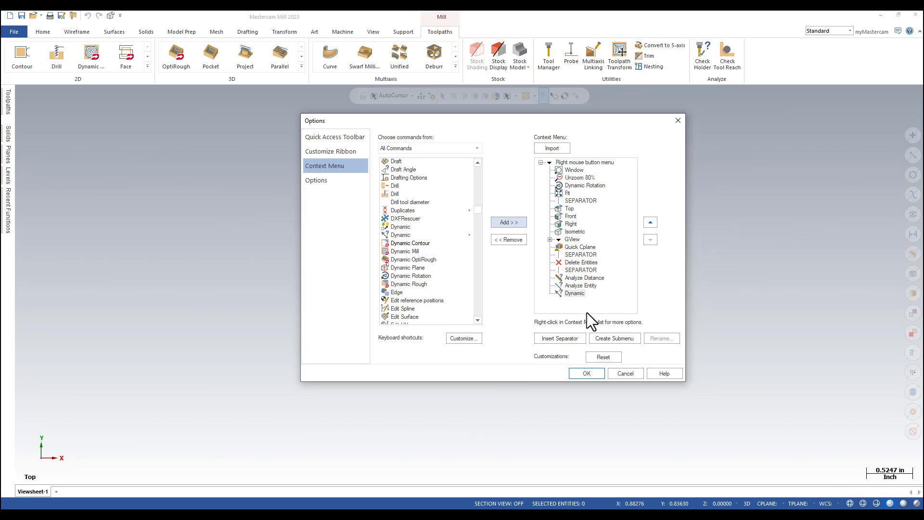
click(586, 373)
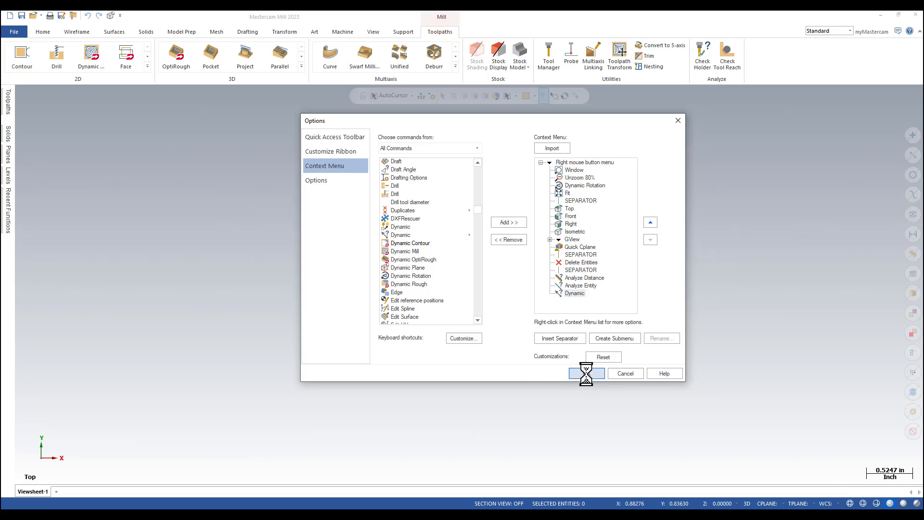
Run Dynamic from the graphics window's right-click menu to start selecting entities.
click(586, 373)
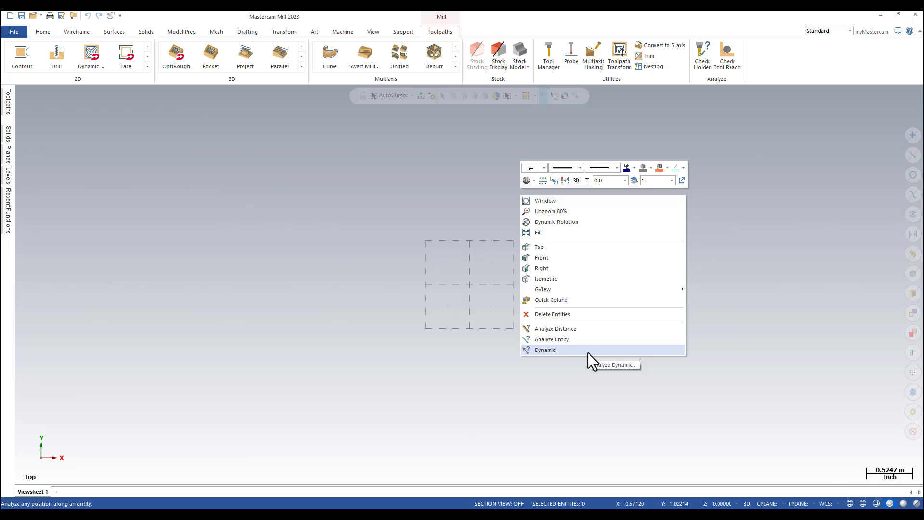
click(545, 350)
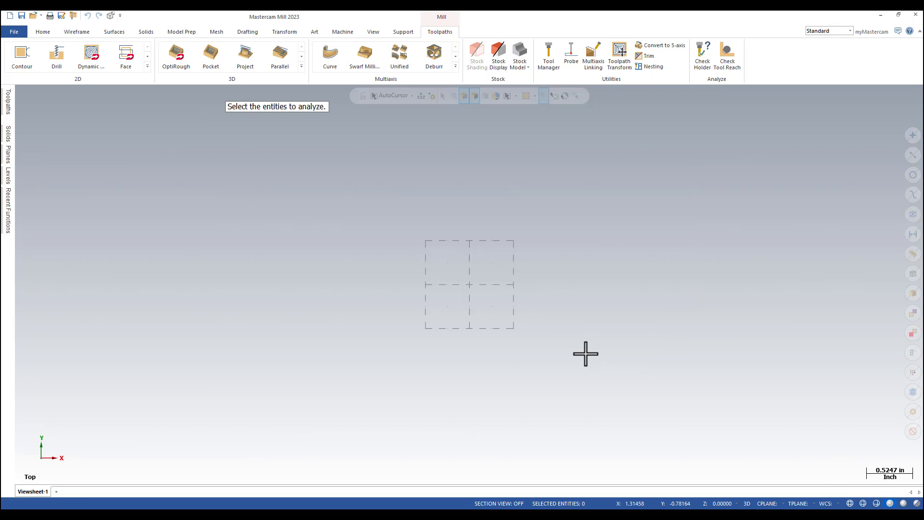
mouse_move(477, 223)
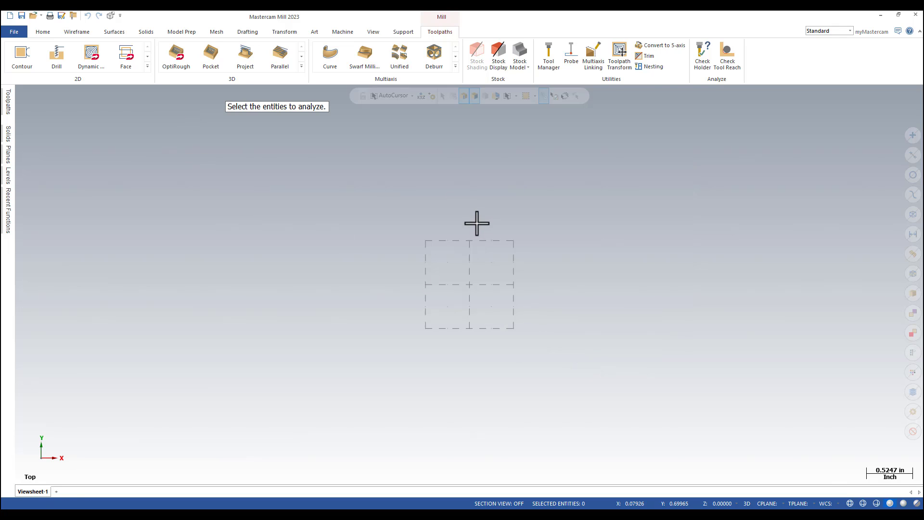